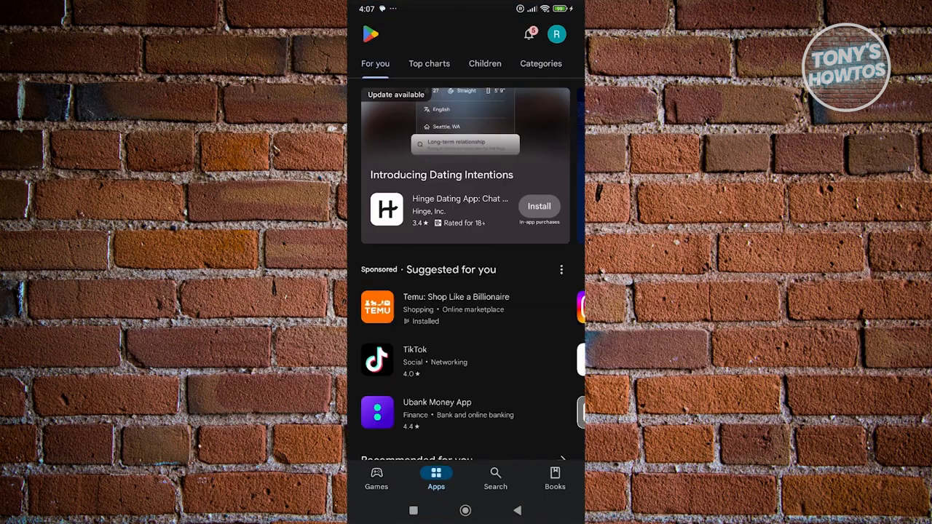
- Search Google Play Store for "mess" to find the Messenger app
{"action": "left_click", "coordinate": [495, 477]}
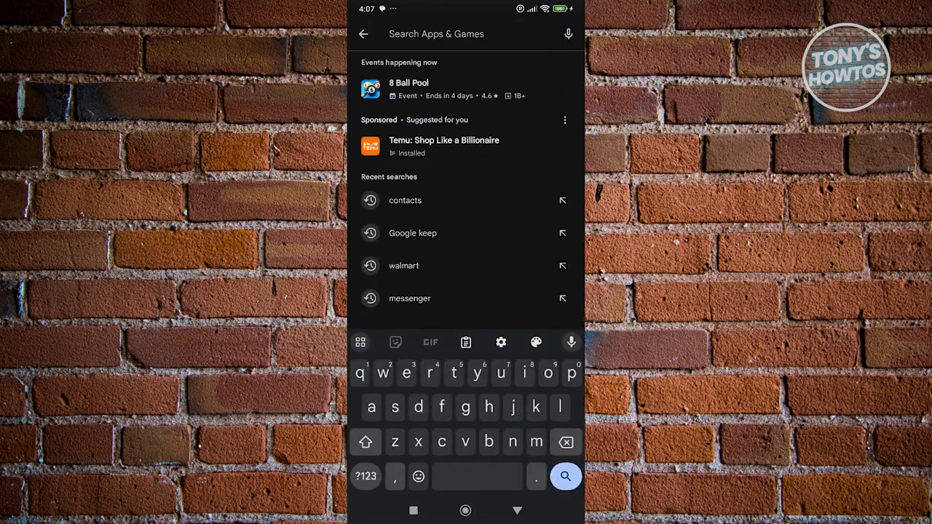
{"action": "type", "text": "mess"}
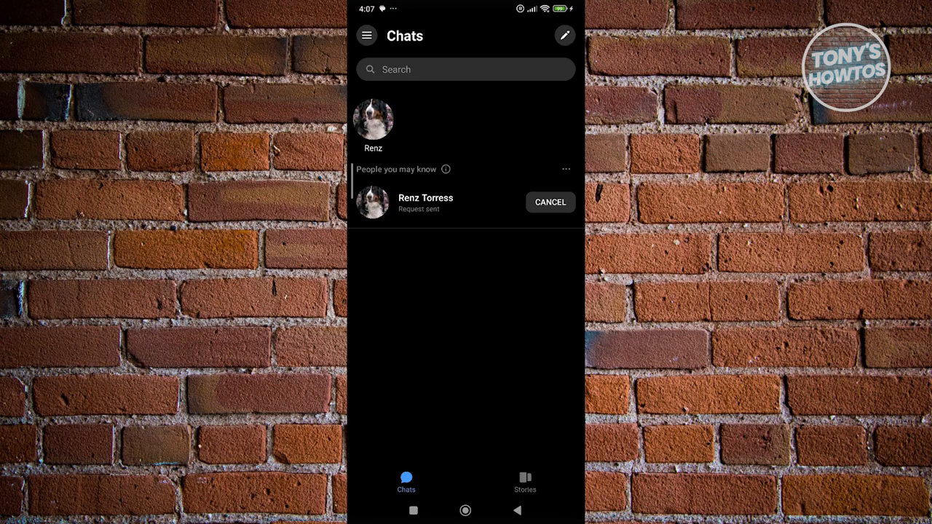
- Go to Messenger's Me page listing account, profile and preference settings
{"action": "left_click", "coordinate": [367, 35]}
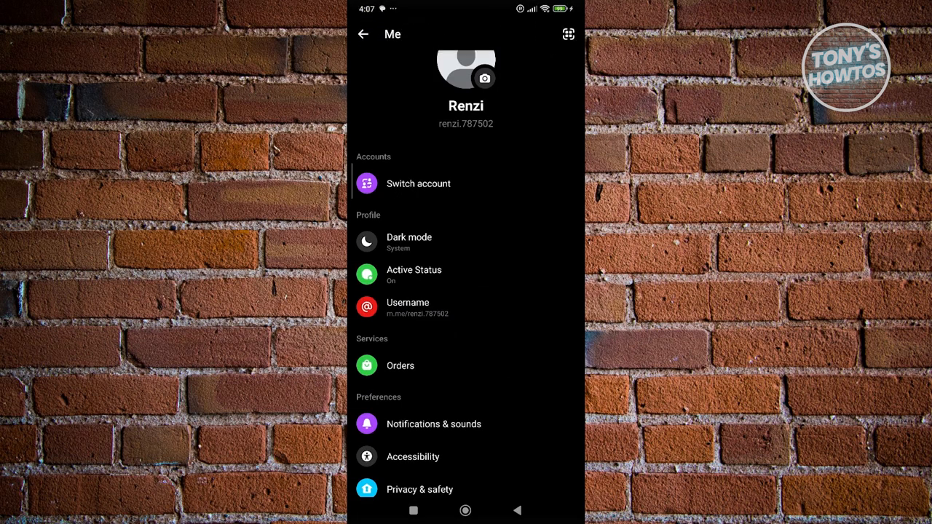
- Show the Username sheet with the m.me link, Edit username and Copy link
{"action": "left_click", "coordinate": [408, 307]}
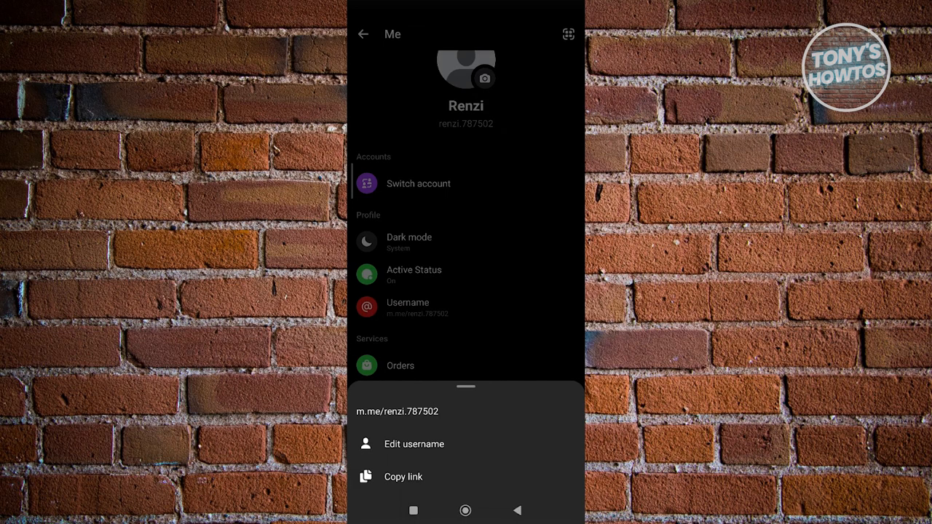
{"action": "left_click", "coordinate": [402, 476]}
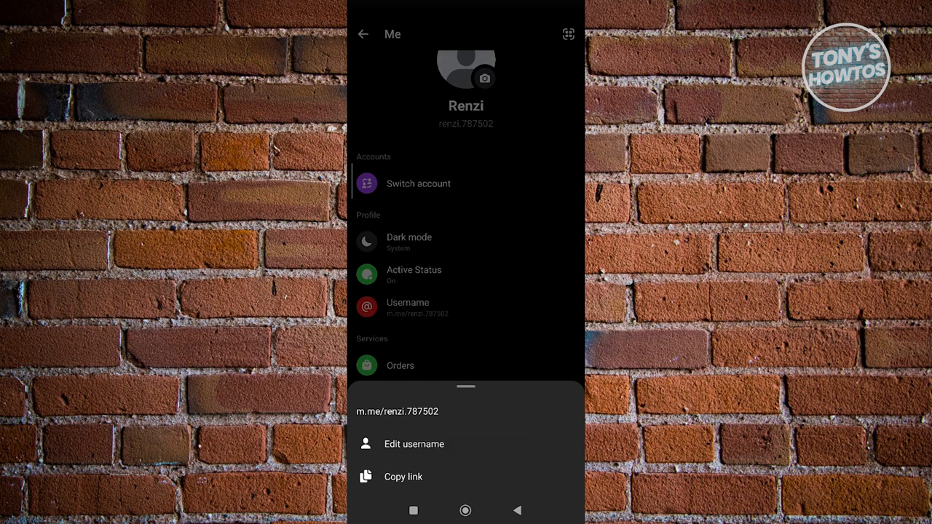
{"action": "left_click", "coordinate": [402, 477]}
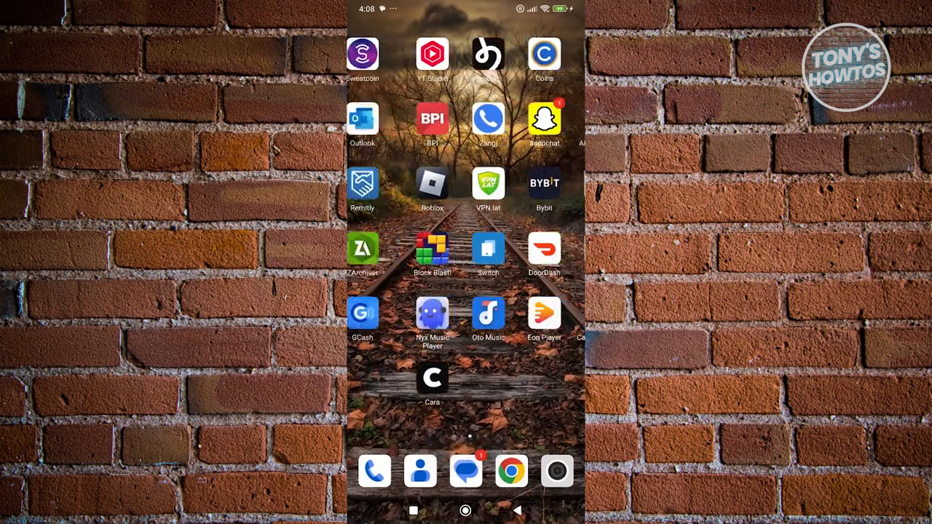
- Swipe left through several home screen pages to reveal more installed apps
{"action": "scroll", "scroll_direction": "left", "scroll_amount": 3}
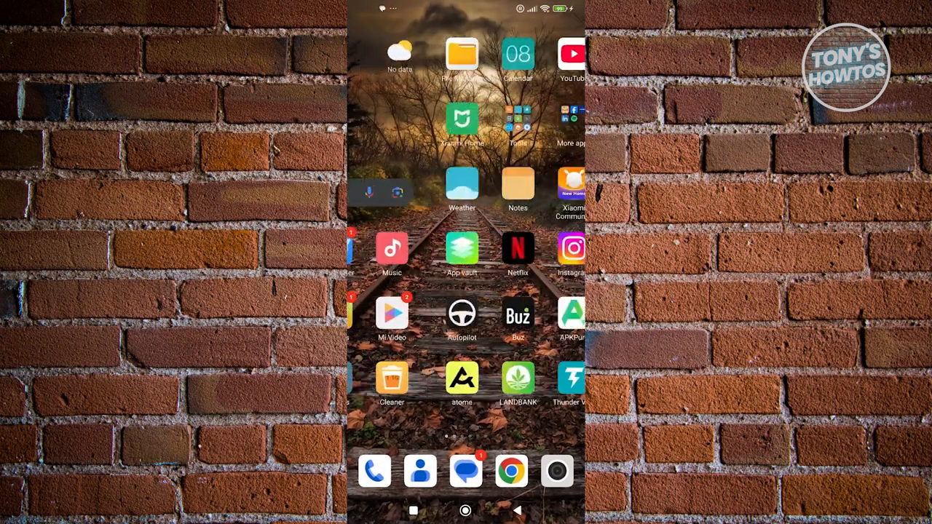
{"action": "scroll", "scroll_direction": "left", "scroll_amount": 3}
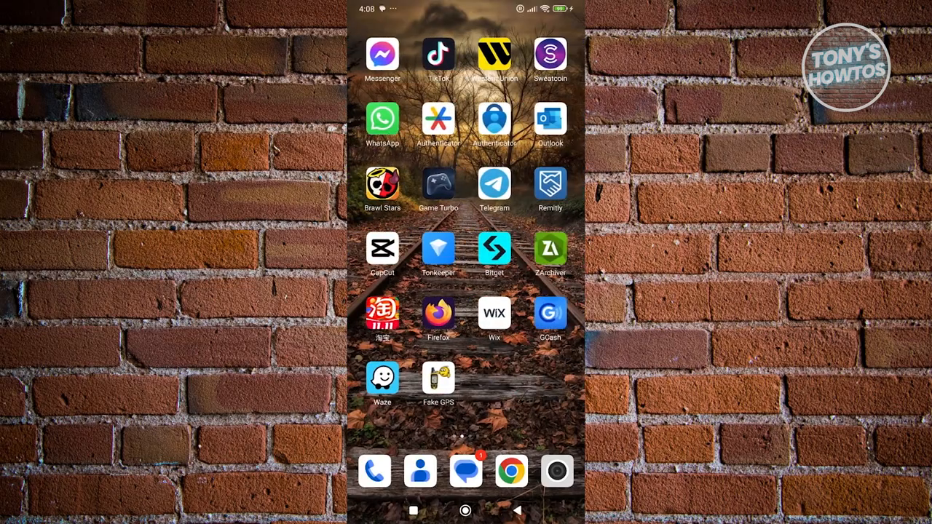
{"action": "scroll", "scroll_direction": "left", "scroll_amount": 3}
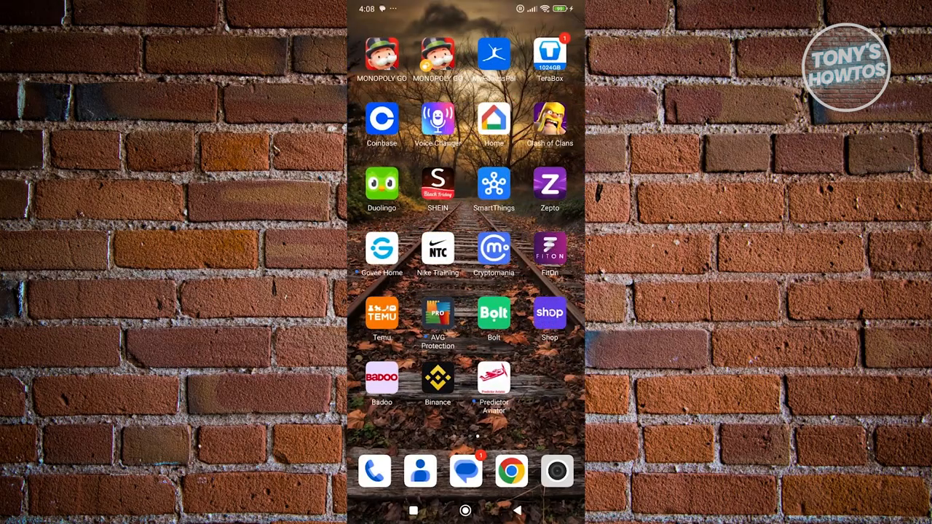